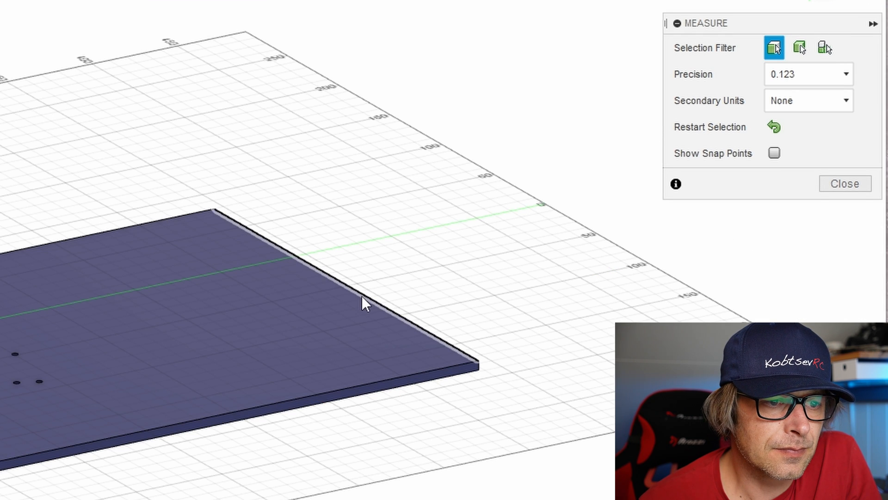
- Measure the main plate edge and reveal the counterweight at its rear
click(363, 304)
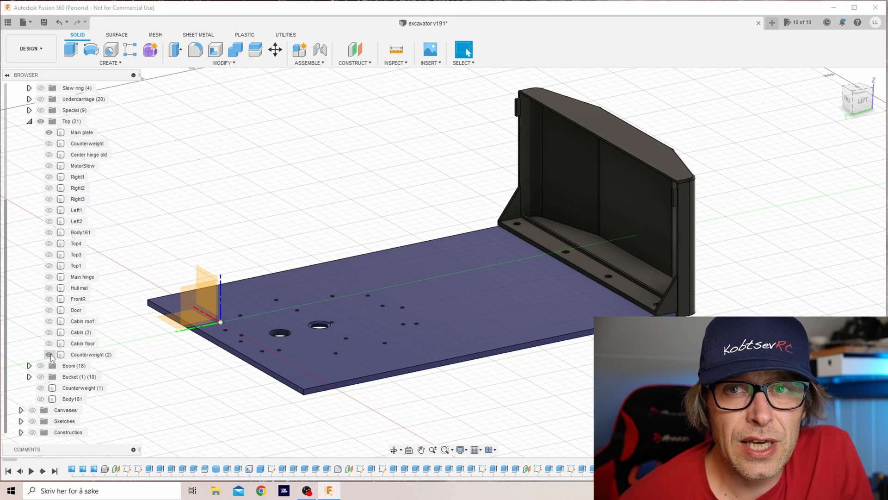
- Show the cabin floor, the cabin and the right side wall bodies on the plate
click(48, 343)
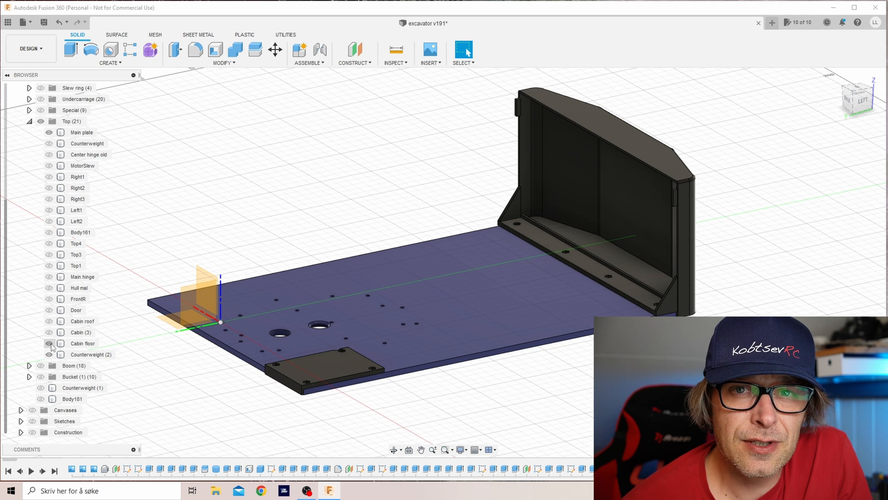
click(48, 321)
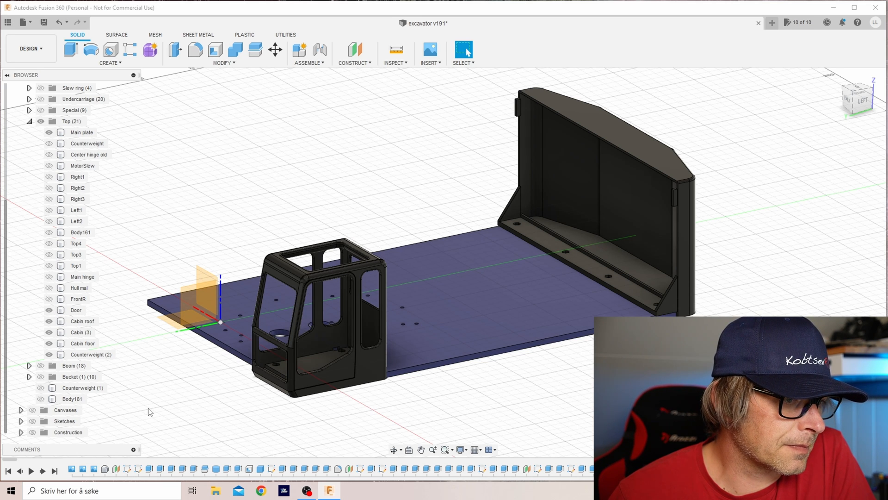
click(49, 187)
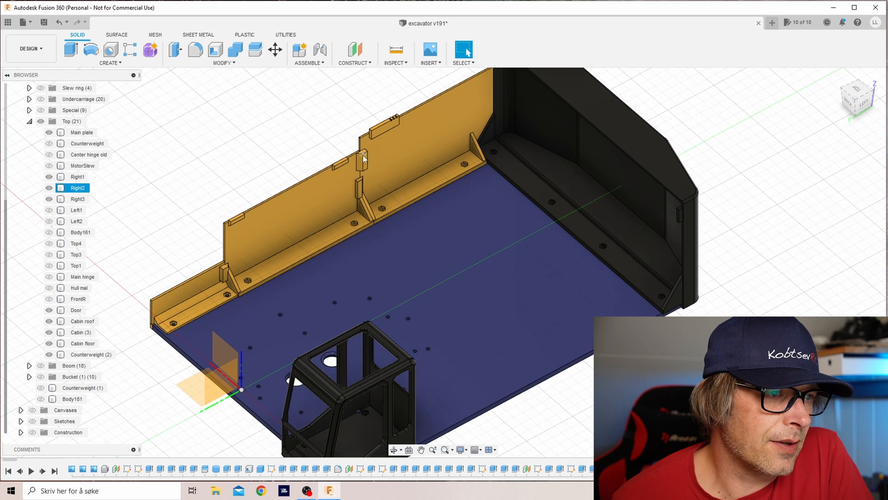
- Show the left side walls and the large Top1 cover around the cabin
click(77, 176)
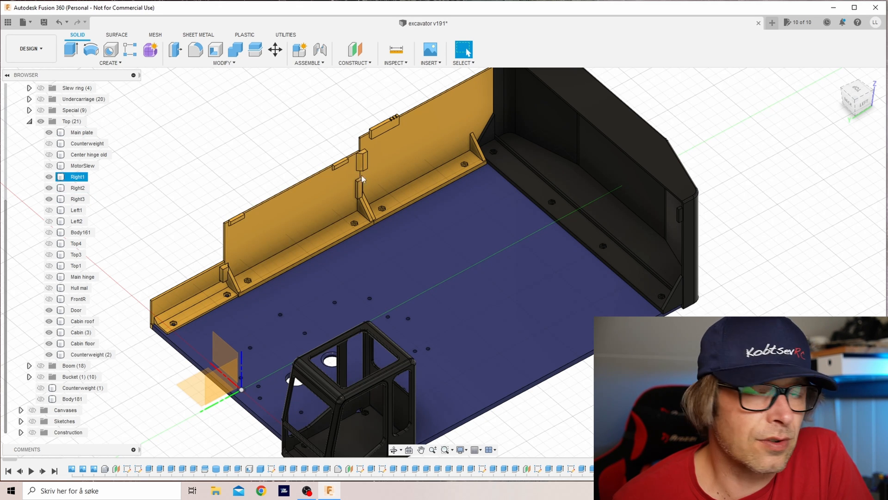
click(78, 188)
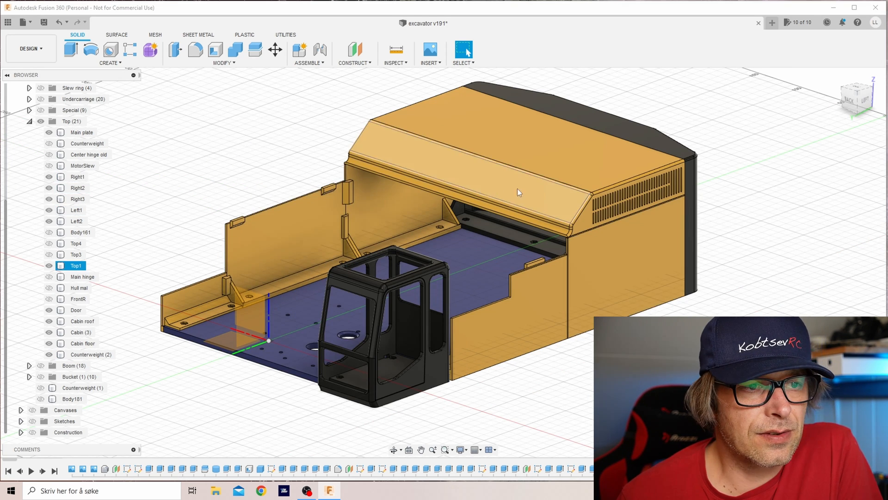
mouse_move(577, 209)
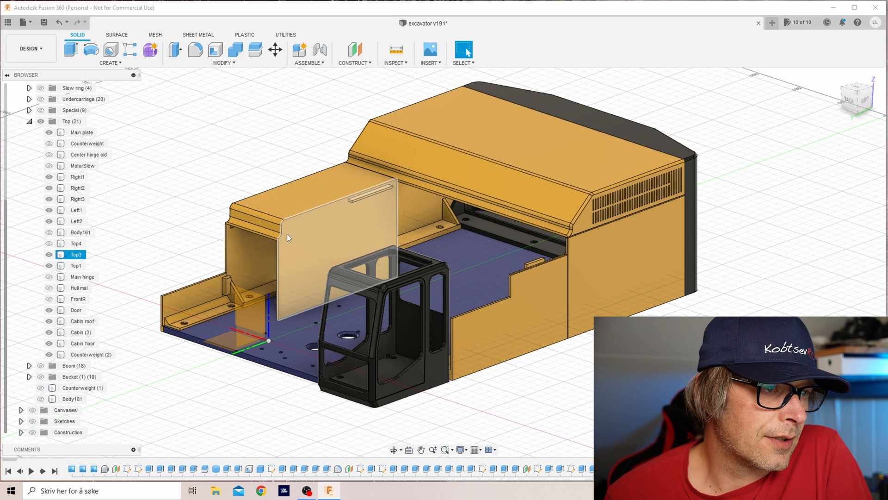
- Show the Top3 cover, inspect the Left2 wall, and hide the main plate
click(48, 243)
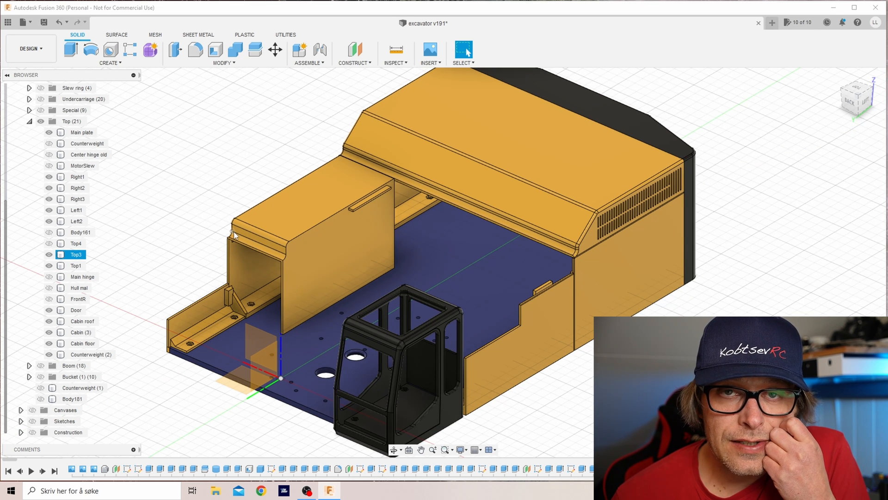
click(76, 243)
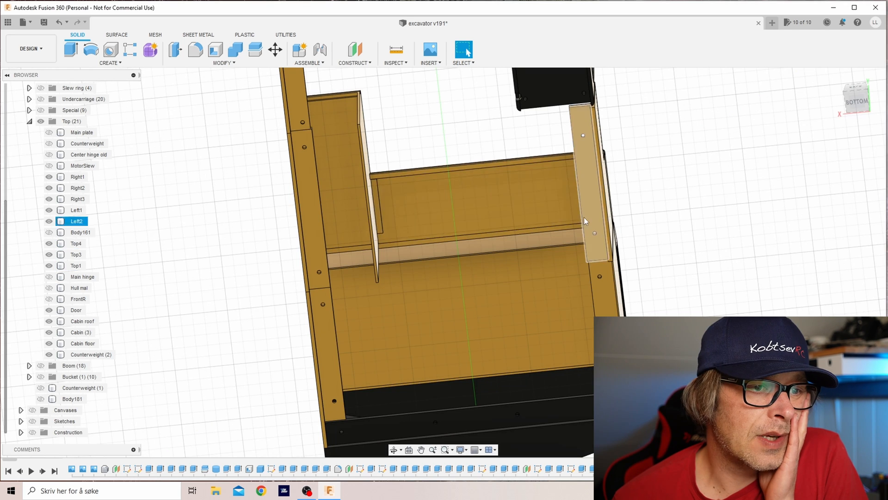
click(76, 264)
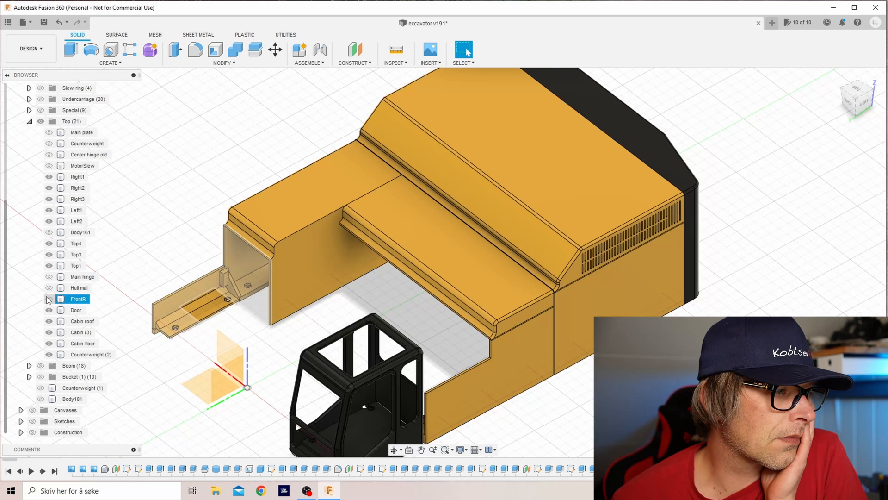
- Bring back the main plate, show the Top4 cover and Body161, and review from above
click(48, 298)
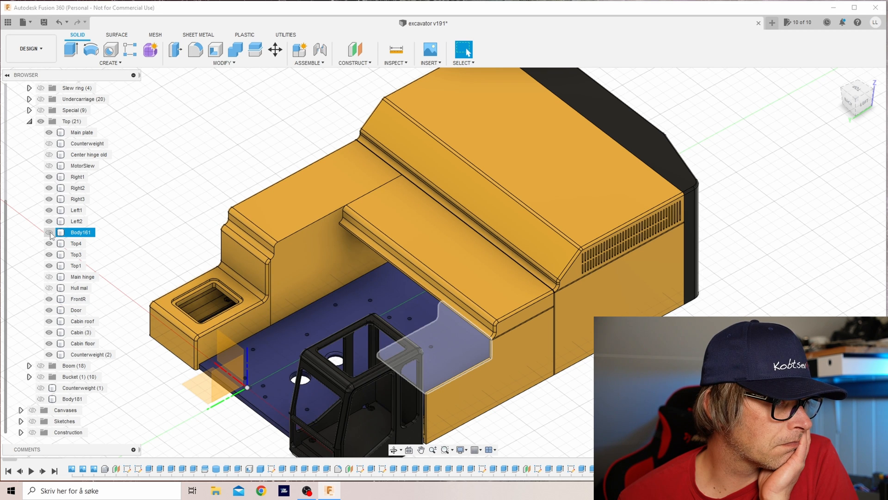
click(48, 231)
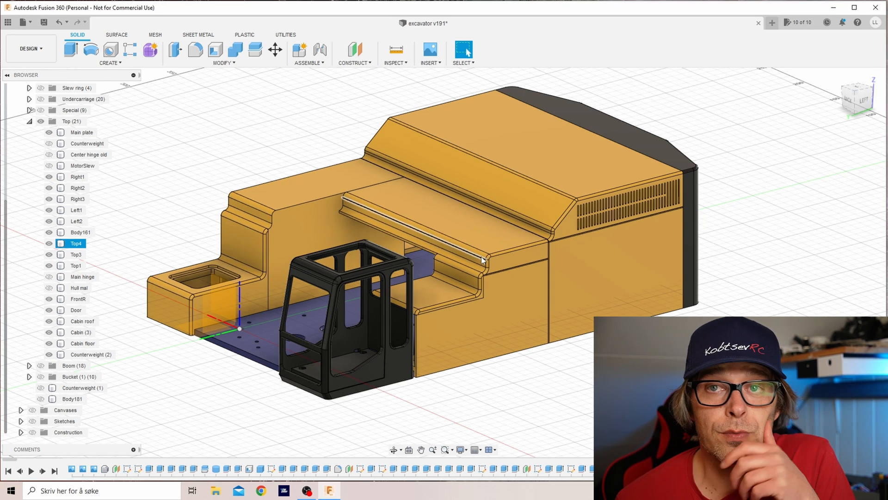
click(79, 231)
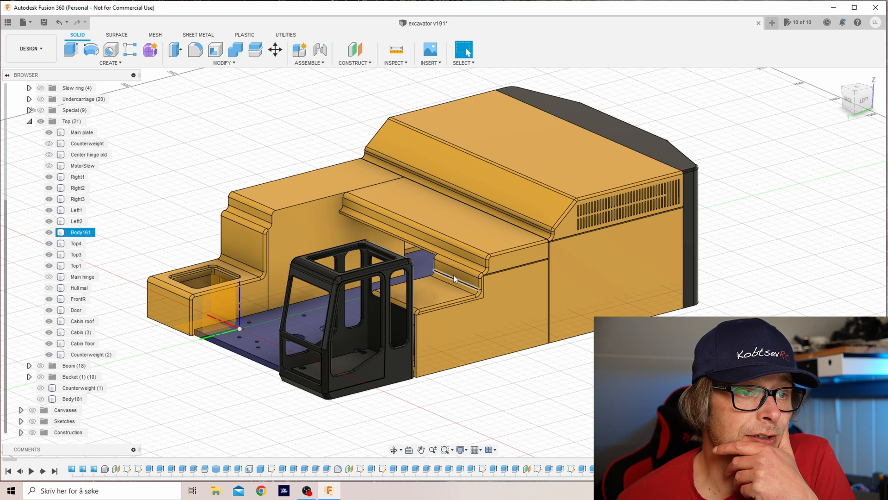
click(76, 266)
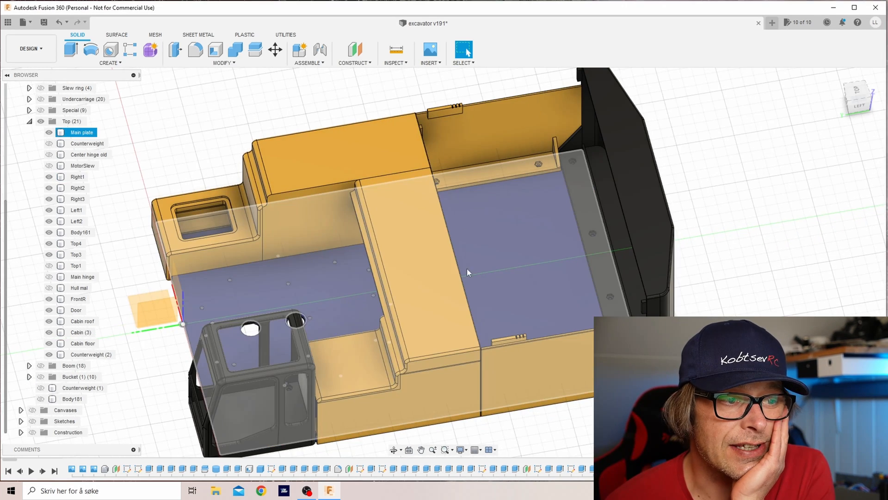
mouse_move(555, 200)
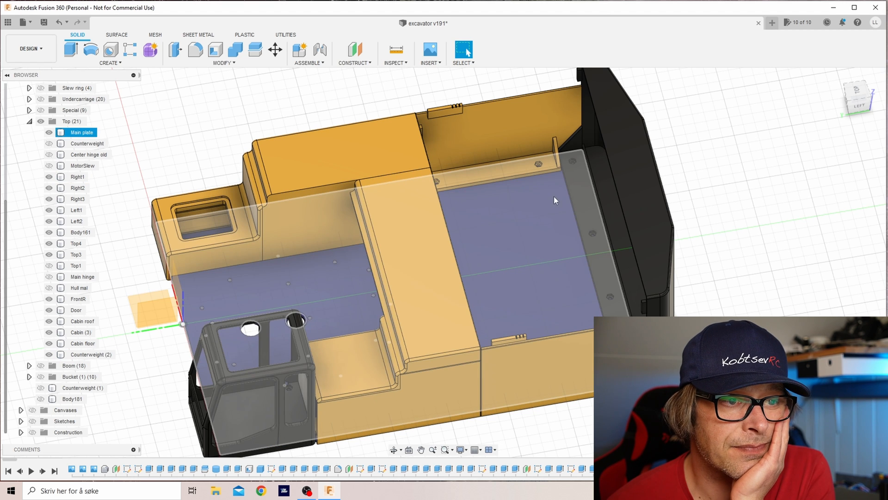